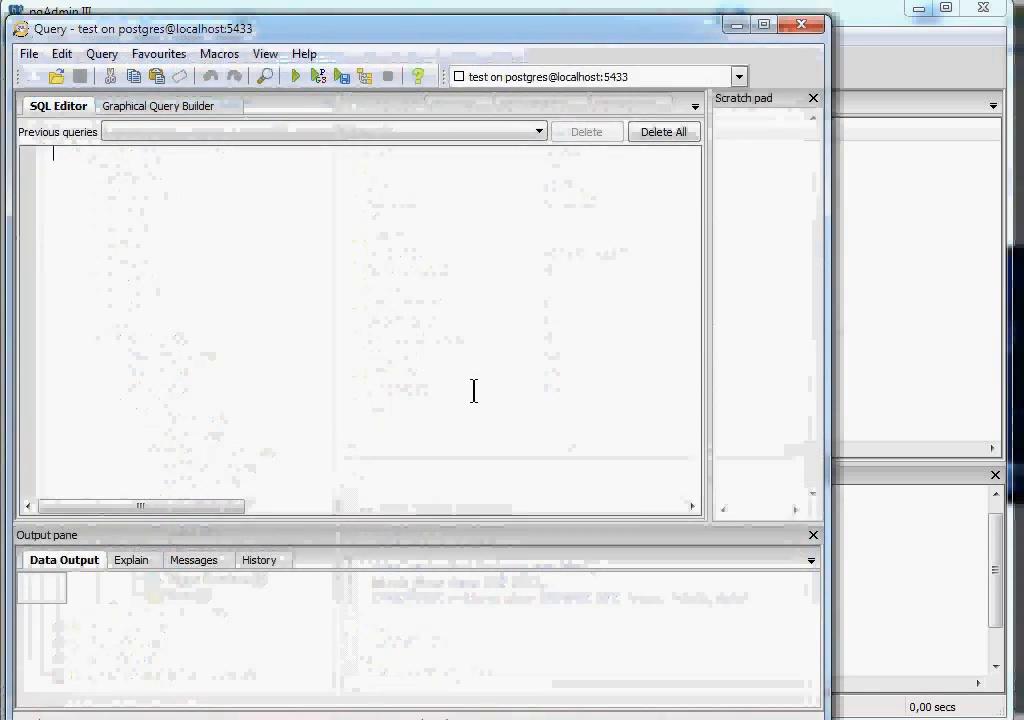
- Write the statement head CREATE VIEW VIEW_EMPLOYEES( in the query editor
type("CREATE")
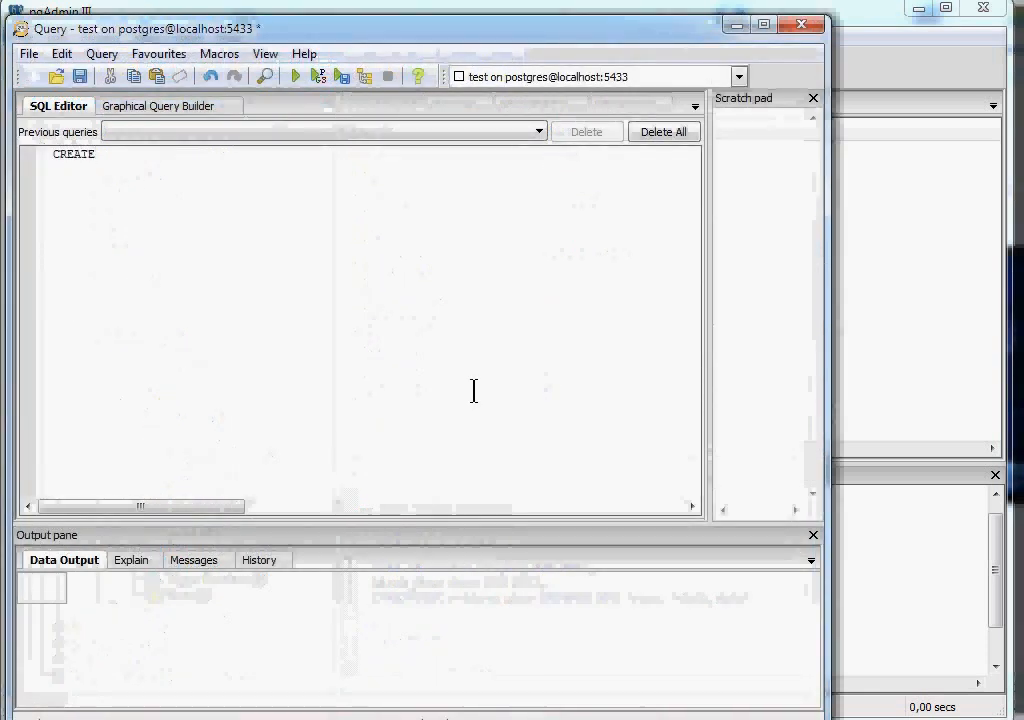
type("VIEW")
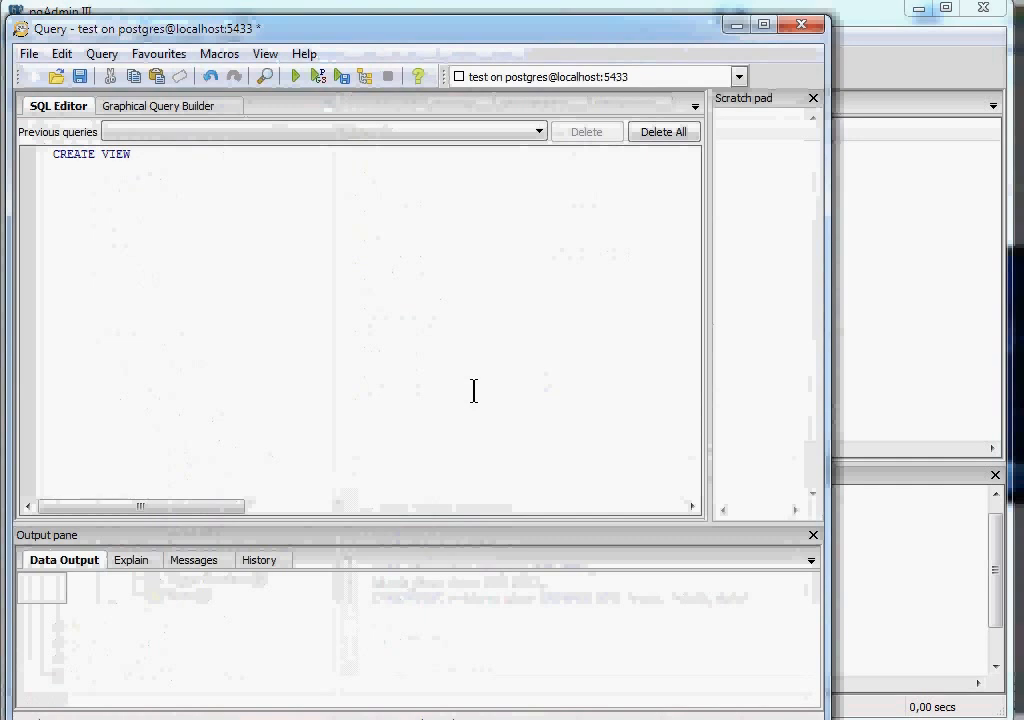
type("VI")
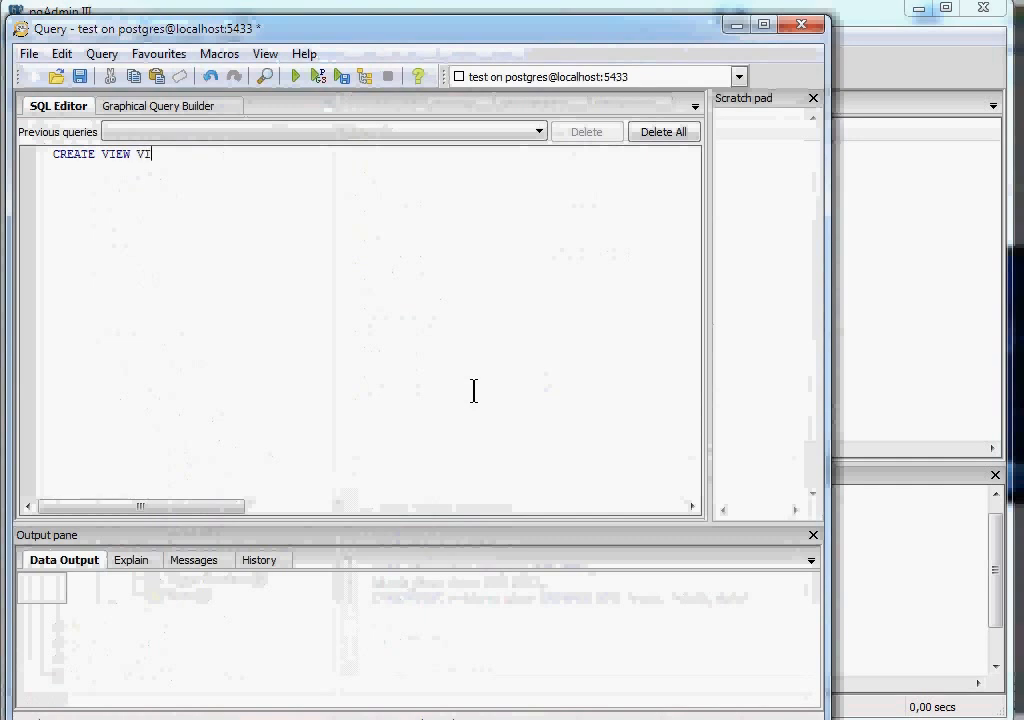
type("EW")
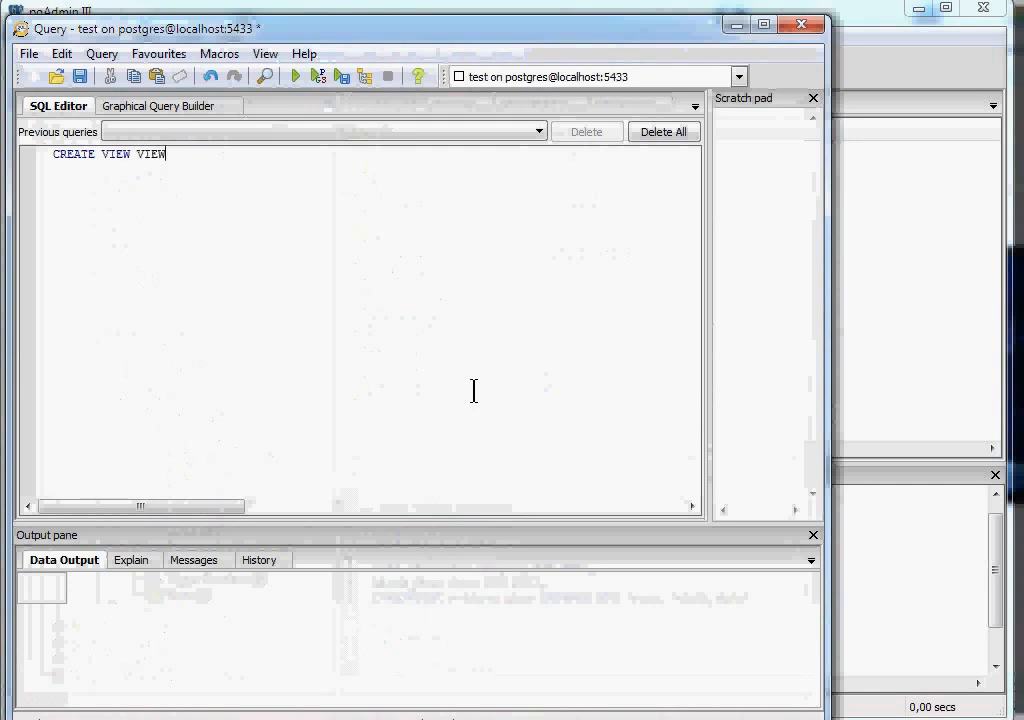
type("_EMPL")
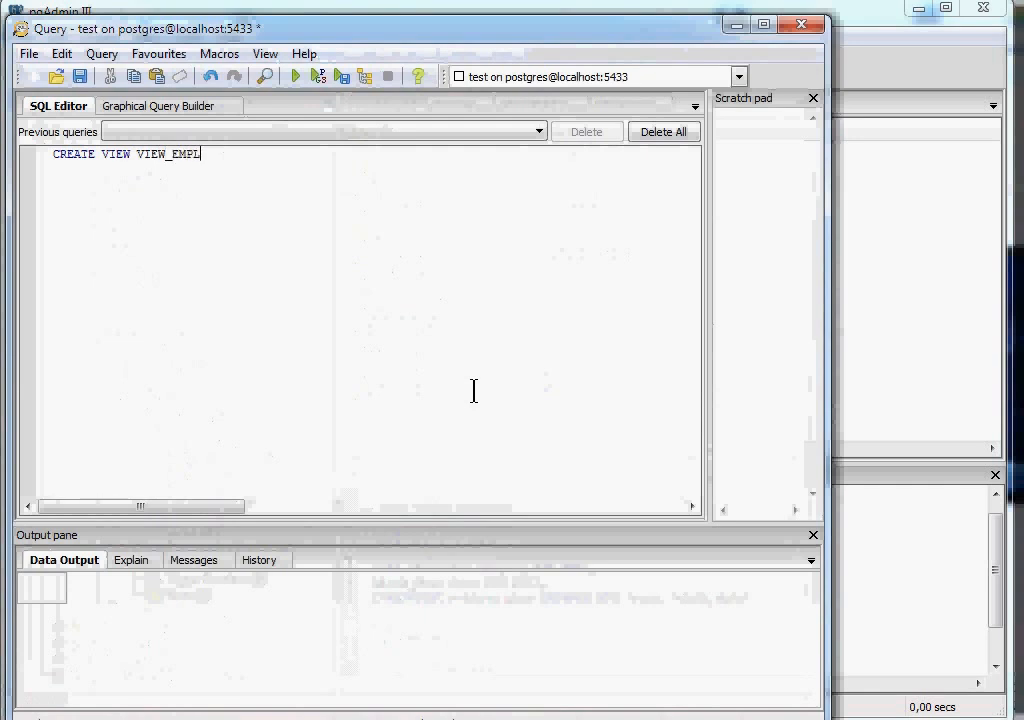
type("OYEES")
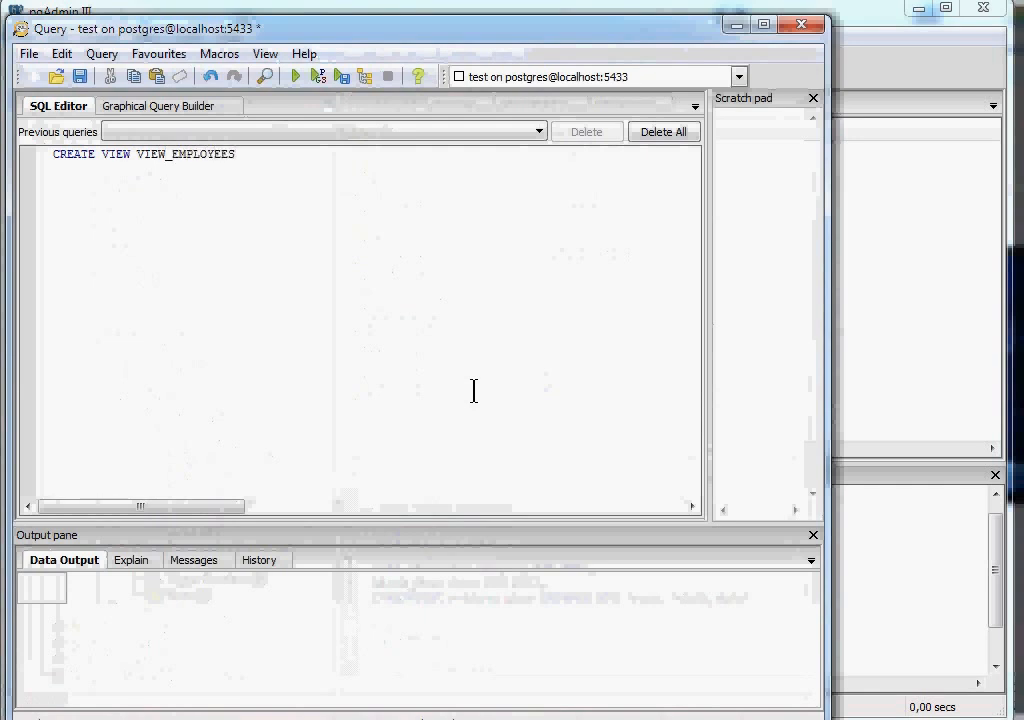
type("(")
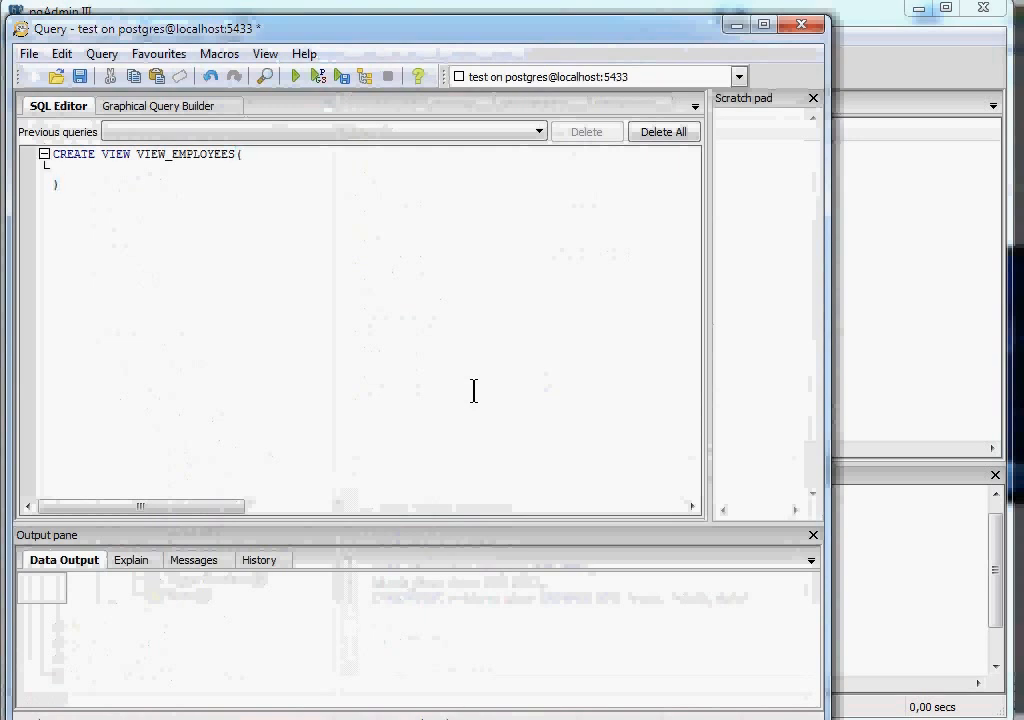
- List the view columns NAME, DOCUMENTO, BLINDING_DATE, TITLE inside the parentheses
type("NAME,")
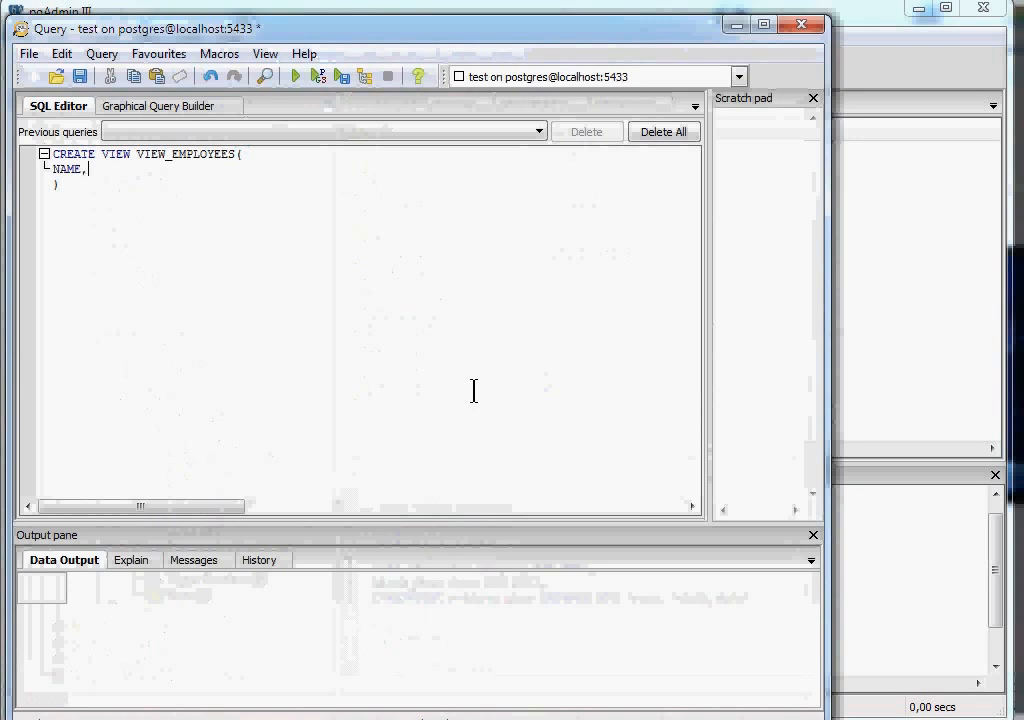
type("DOCUM")
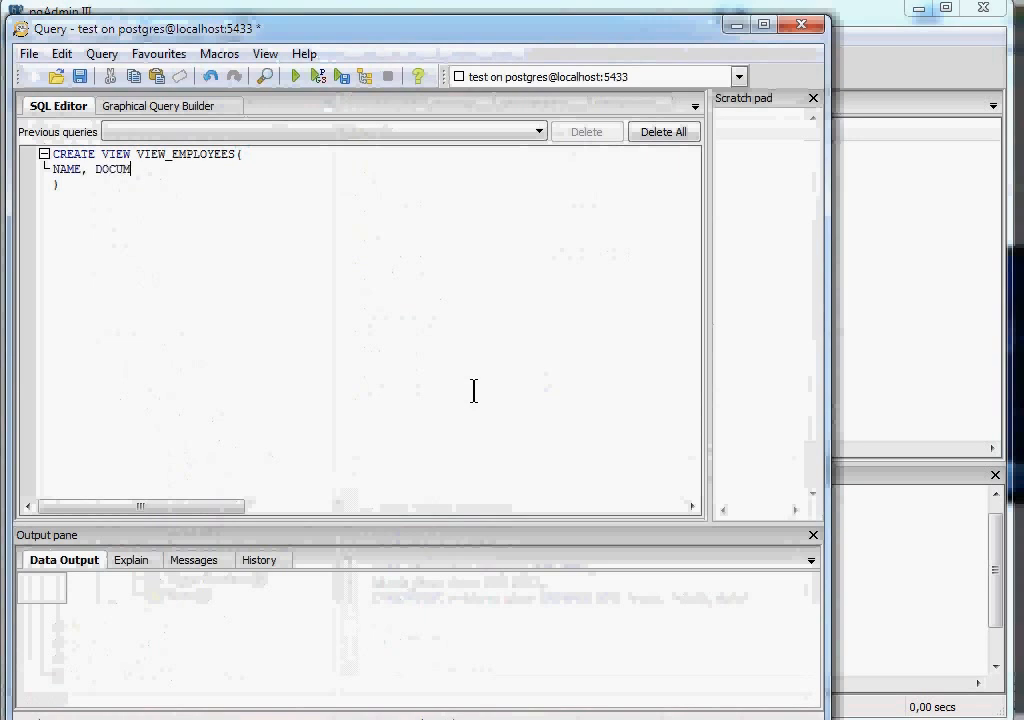
type("ENTO")
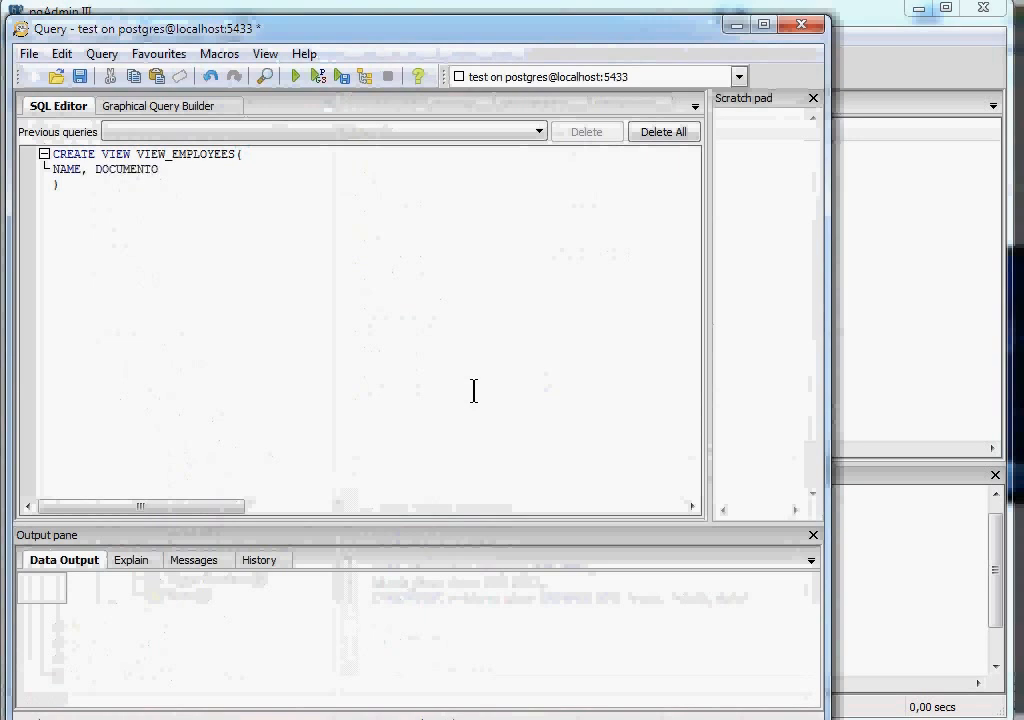
type(", BLI")
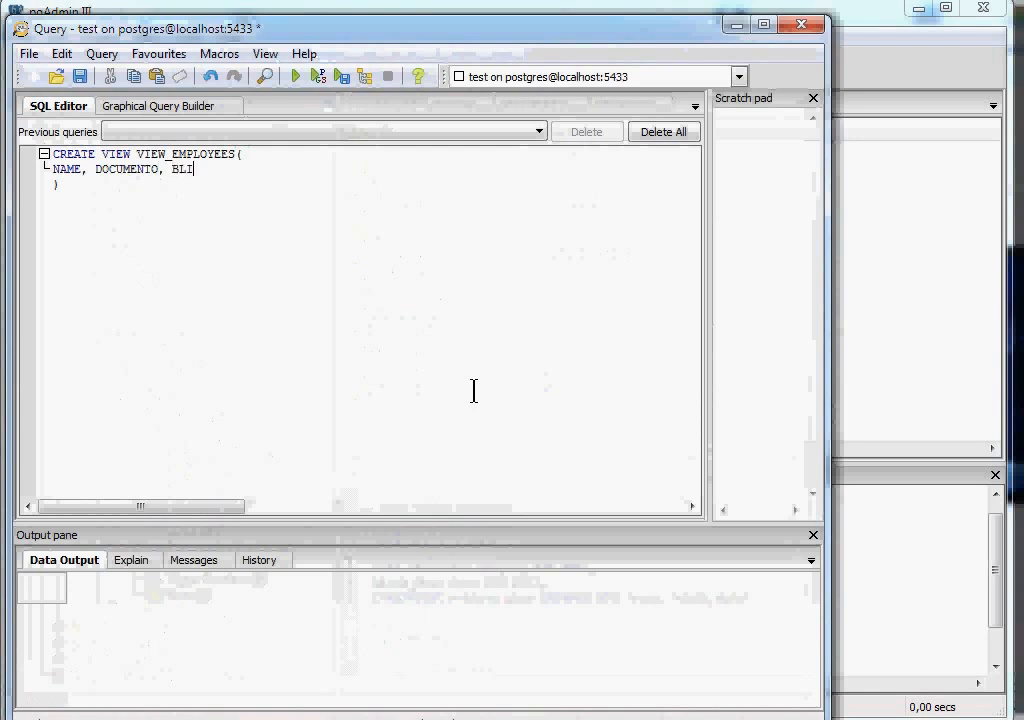
type("NDIN")
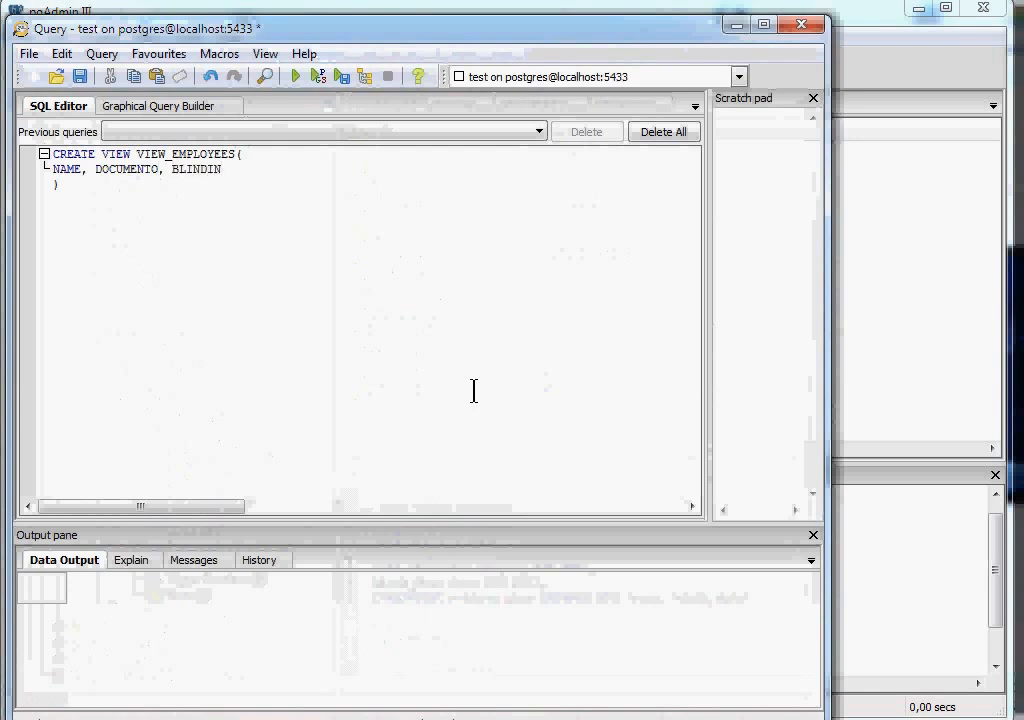
type("G")
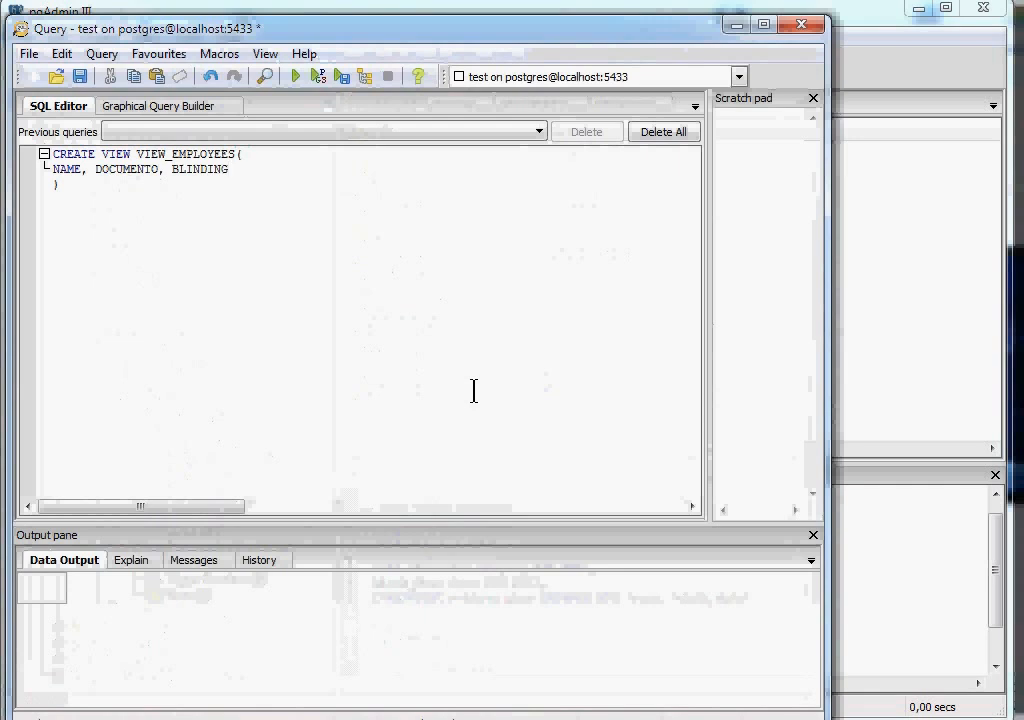
type("_DATE, T")
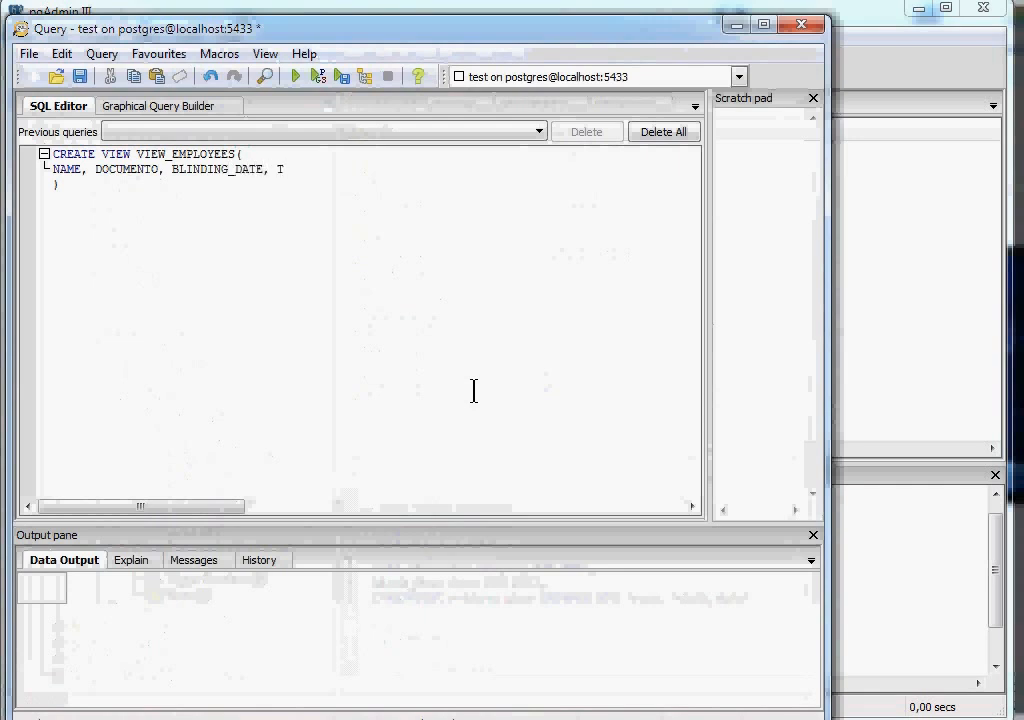
type("ITI")
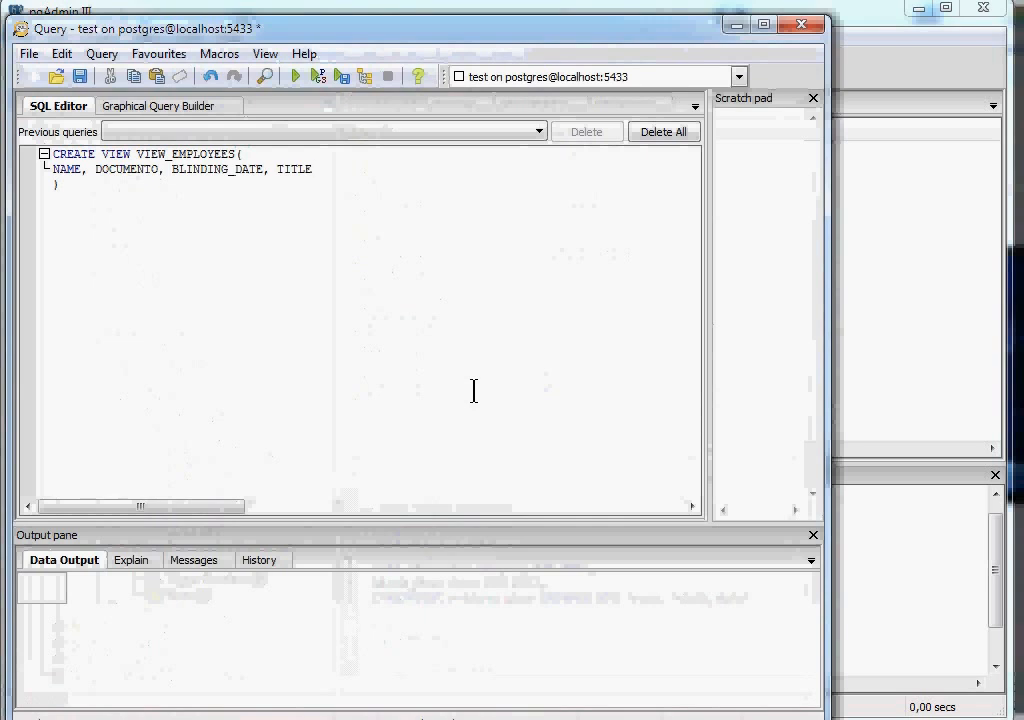
- Execute the unfinished statement, get a syntax error near VIEW, and start the AS clause
left_click(294, 76)
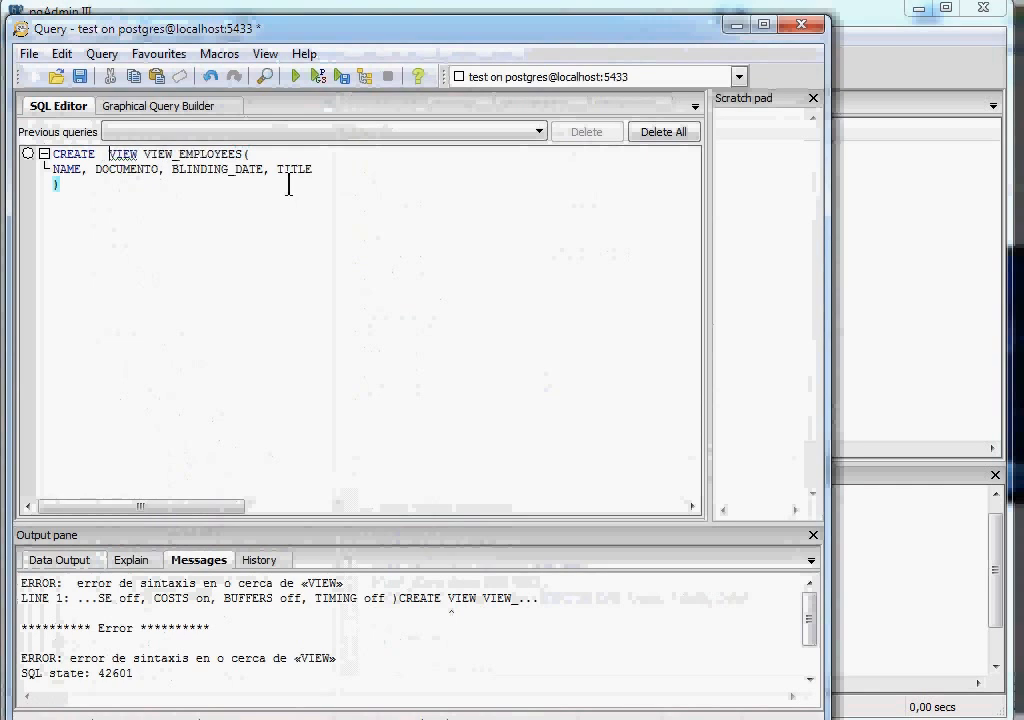
type("AS s")
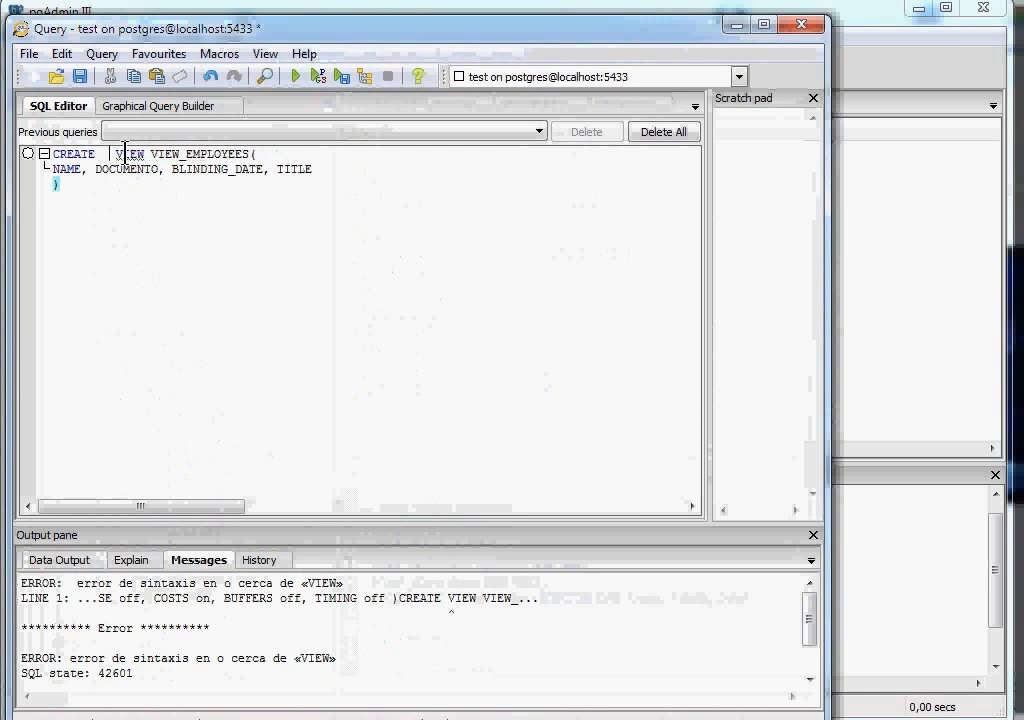
- Add AS SELECT NAME, DOCUMENT, DATE_LINK, POSITION to the view definition
type("AS")
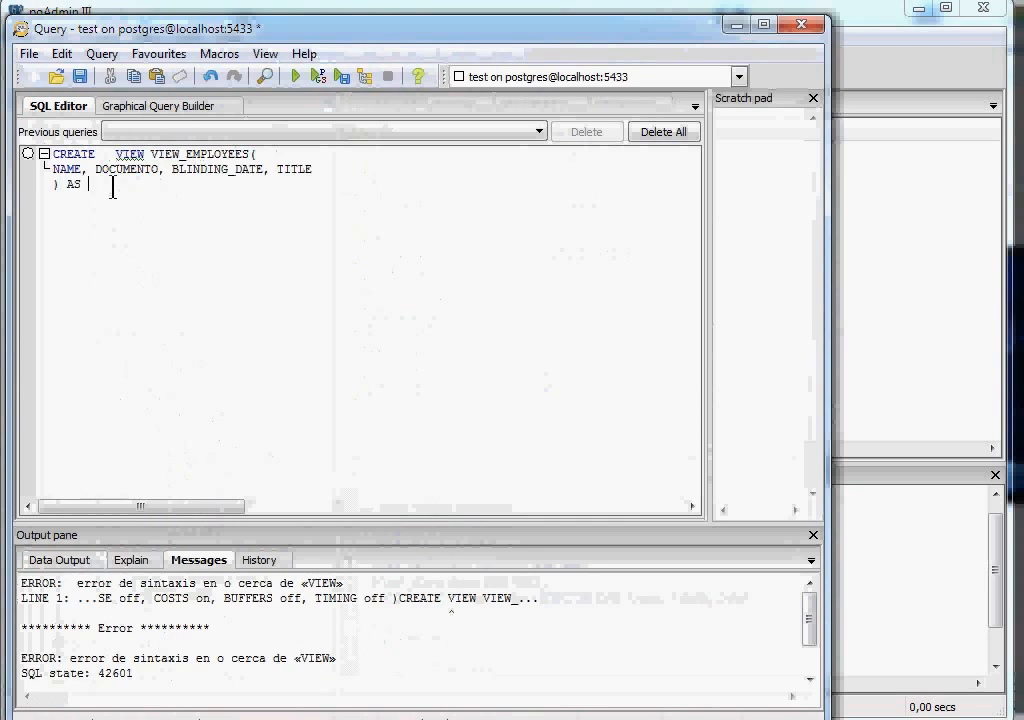
type("SELECT")
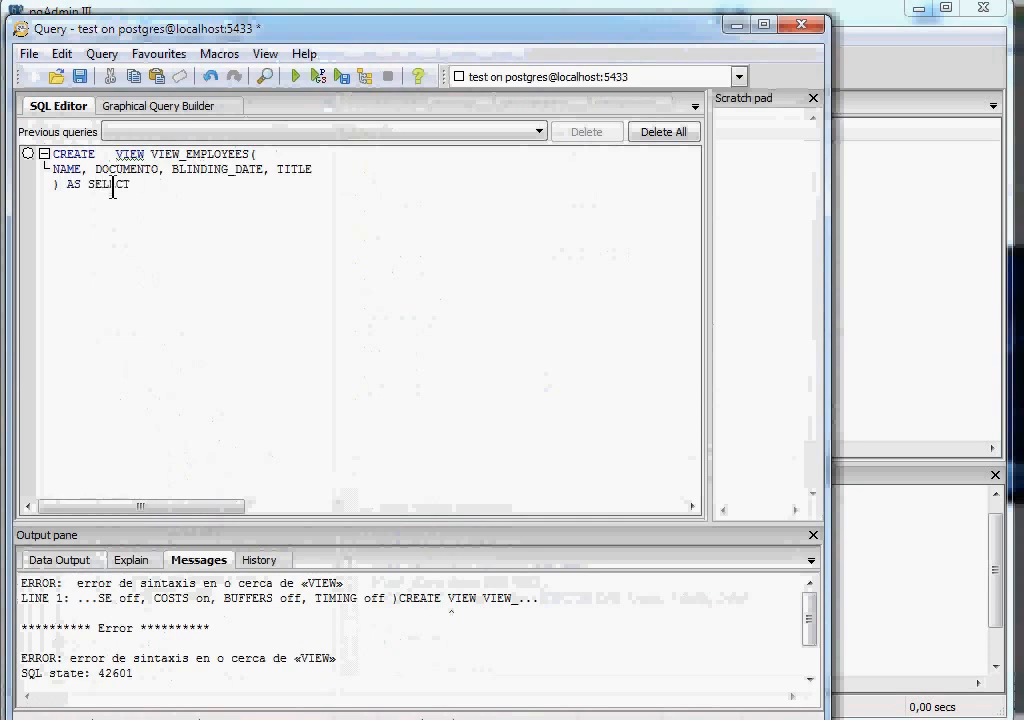
type("NAME,")
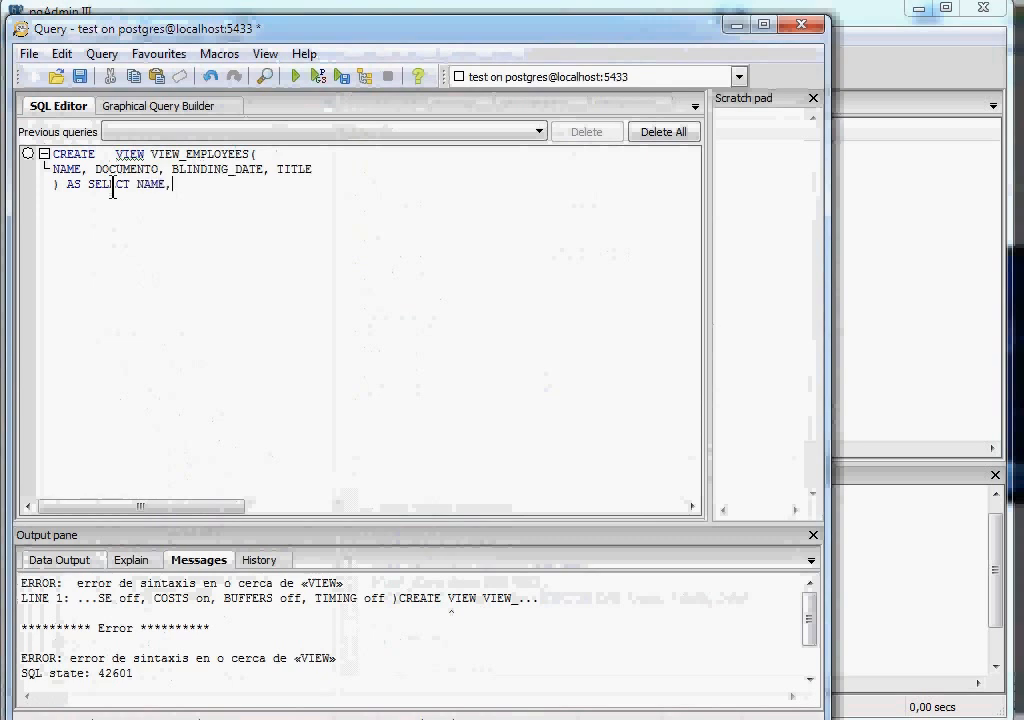
type("DOCUMENT")
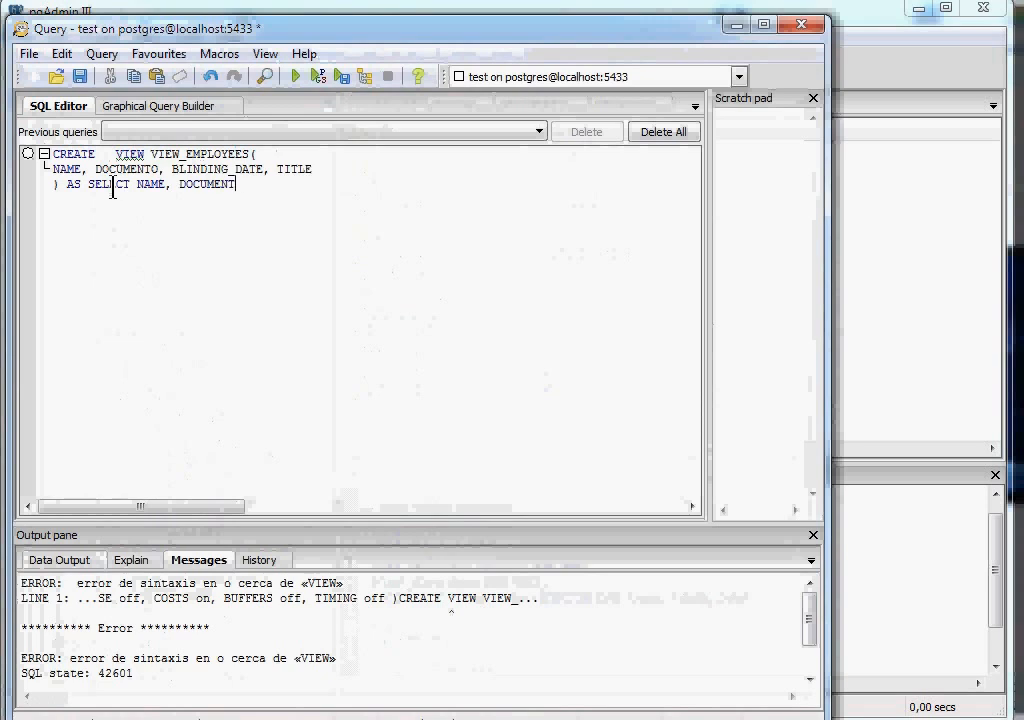
type(", DATE_LIN")
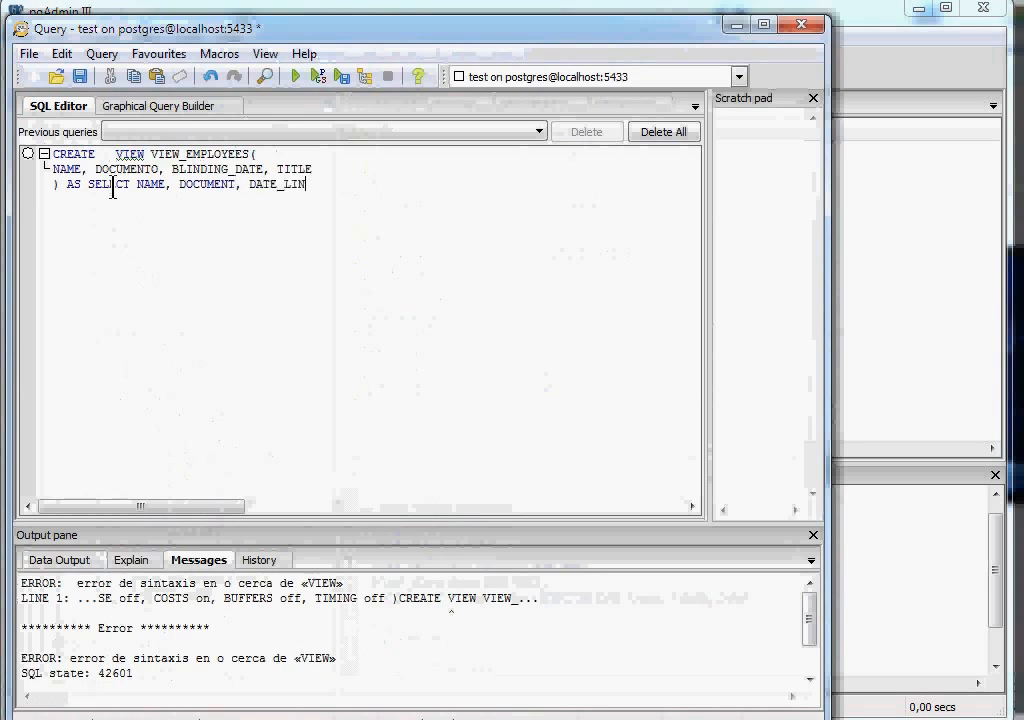
type("K")
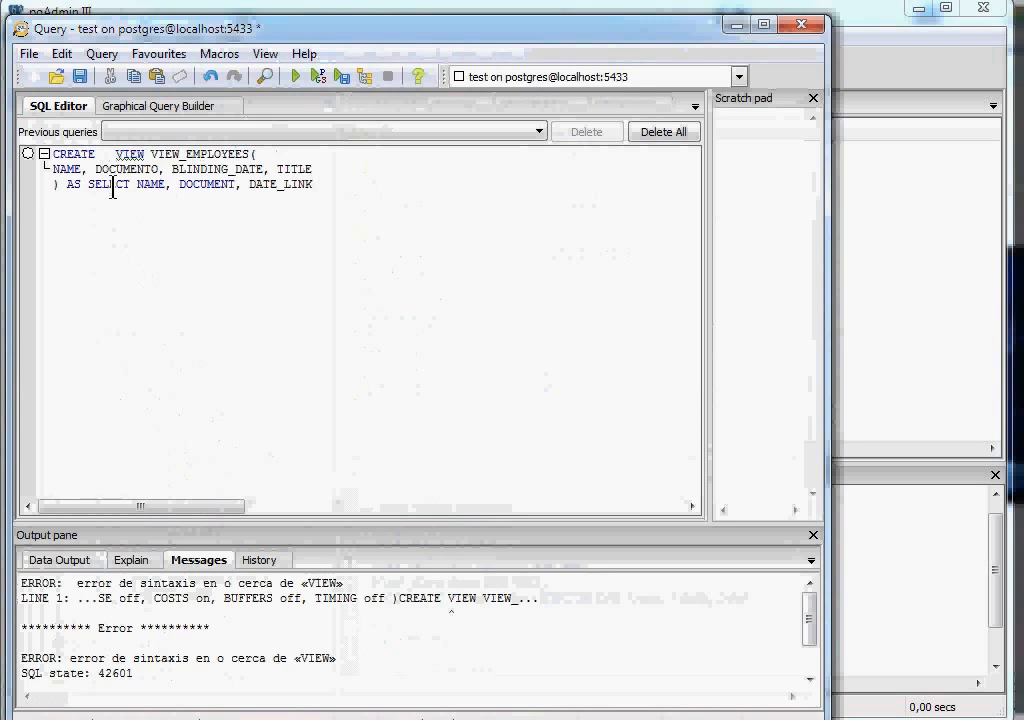
type(",")
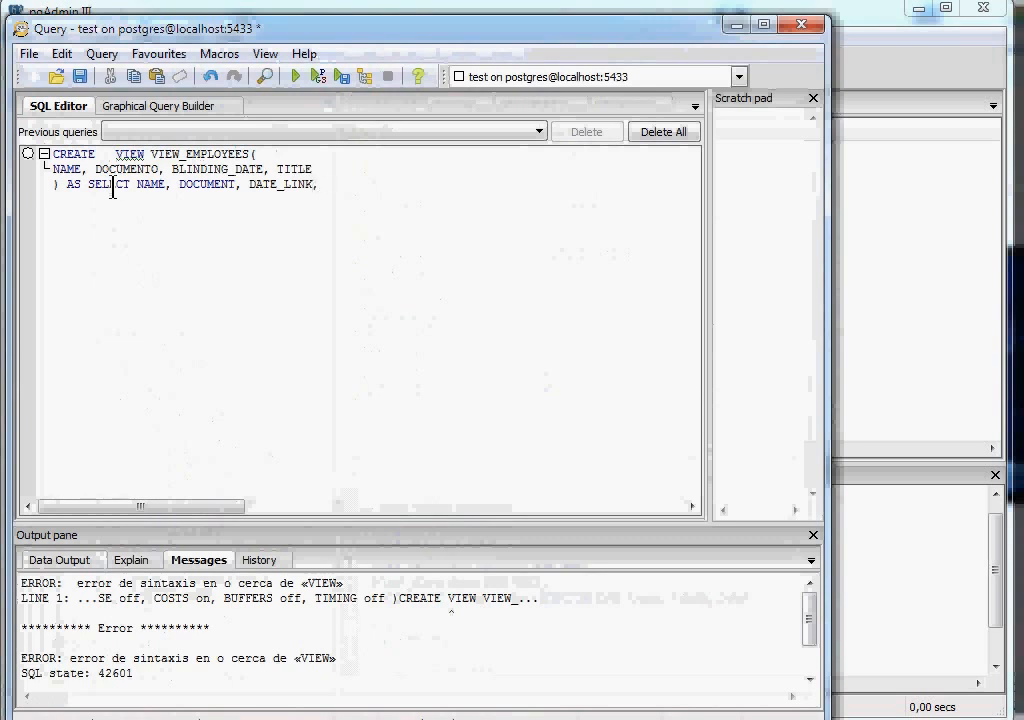
type("POSITION")
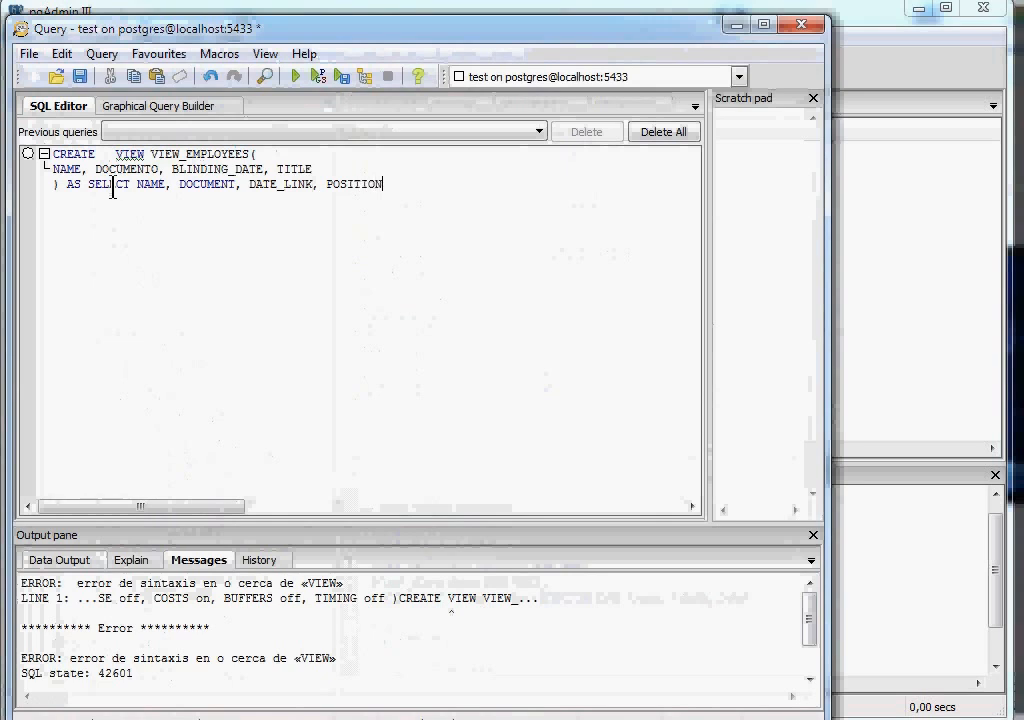
- Complete it with FROM EMPLOYEES; and execute, getting relation «employees» does not exist
type("FROM EMPLO")
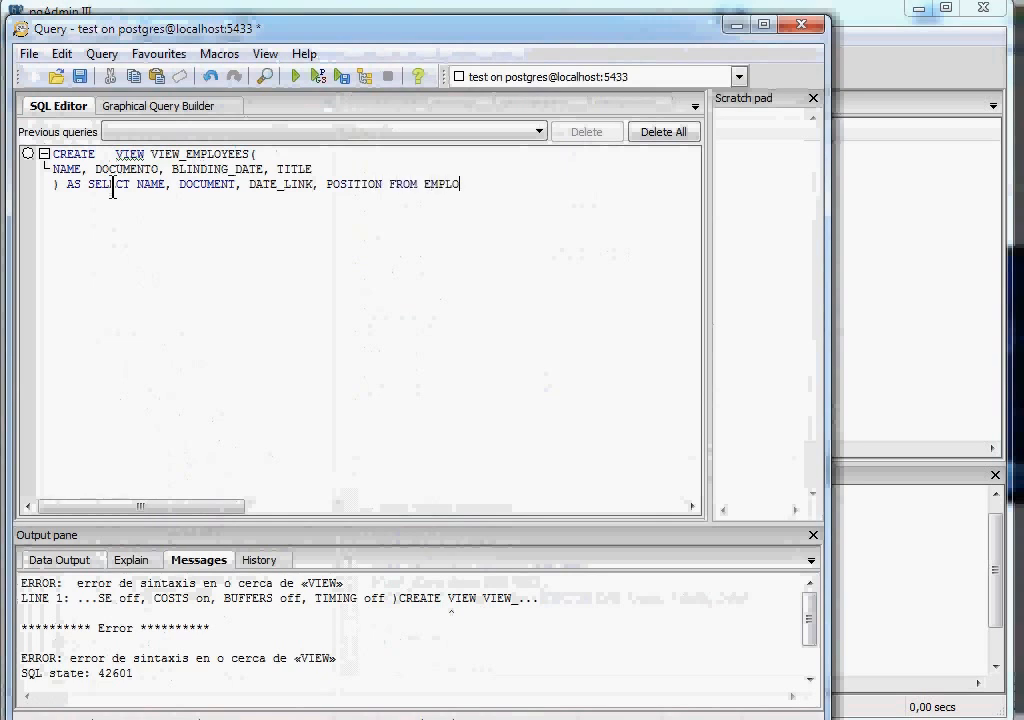
type("Y")
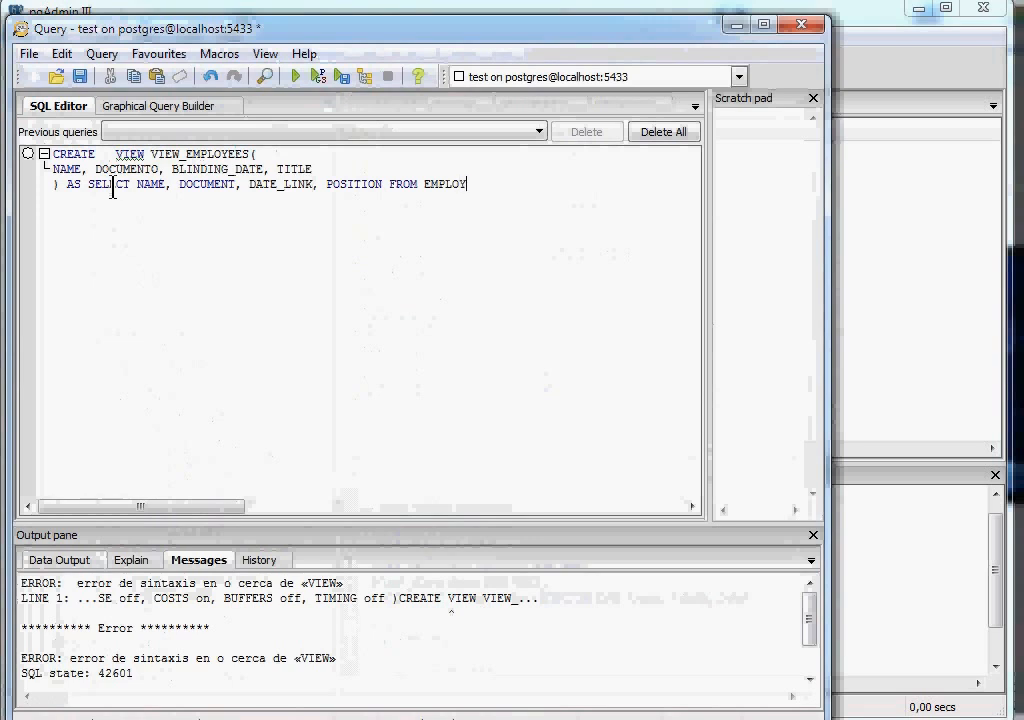
type("EES;")
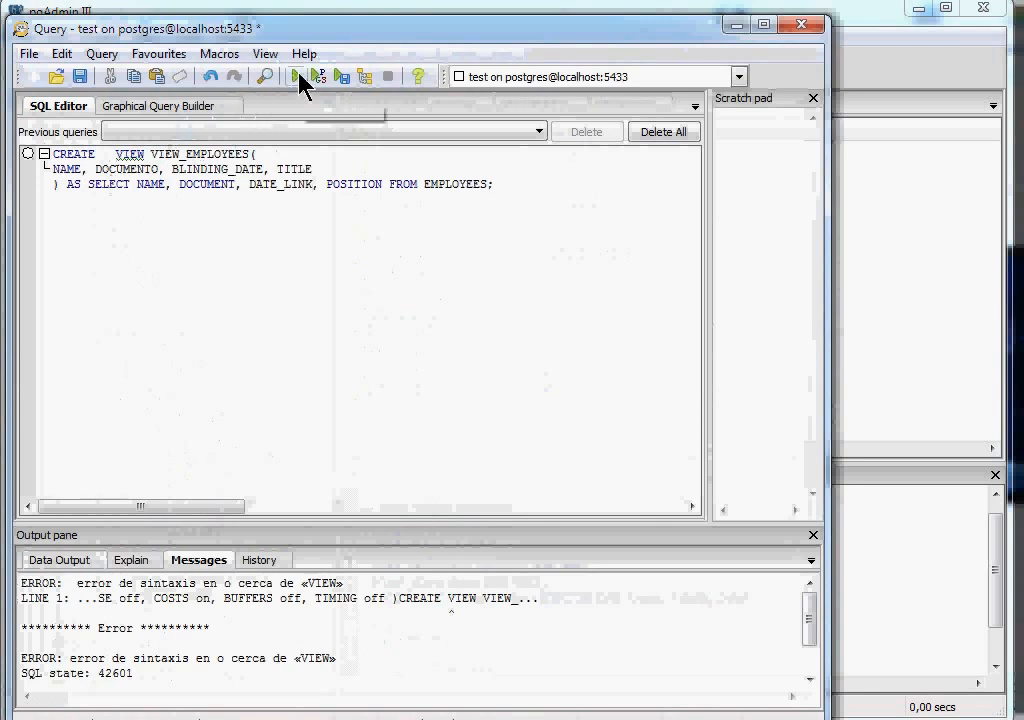
left_click(296, 76)
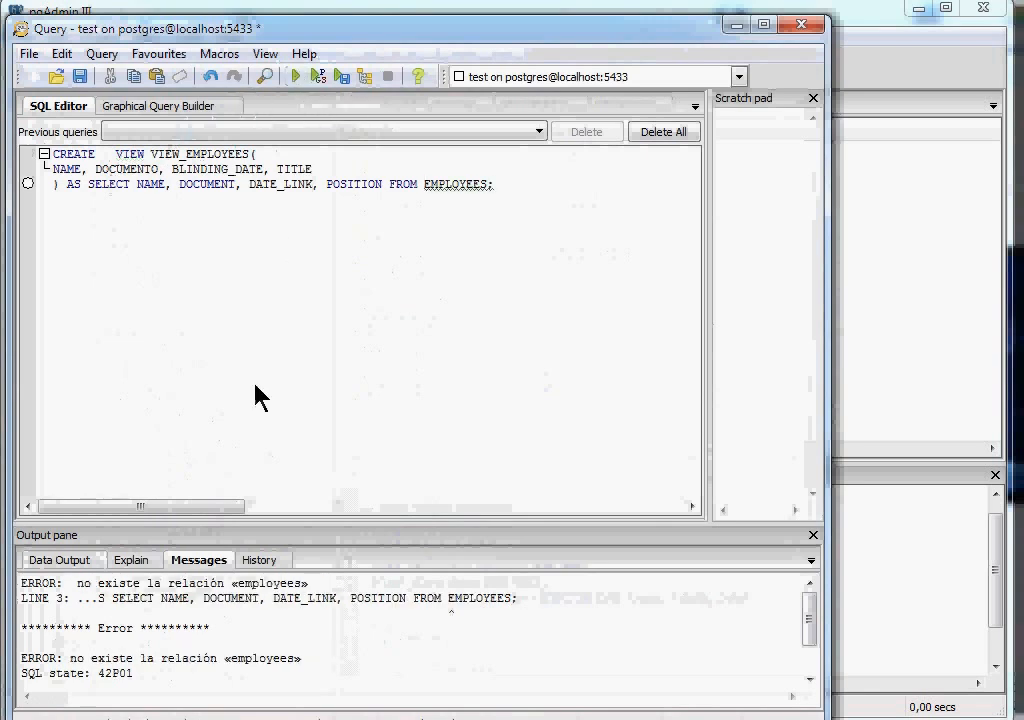
mouse_move(252, 384)
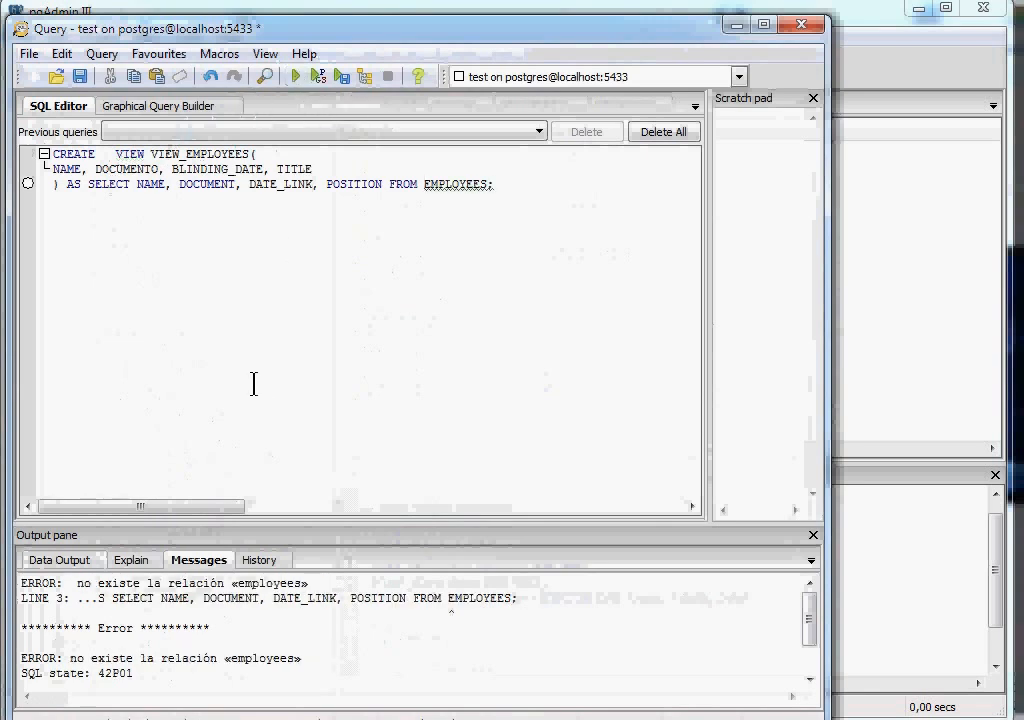